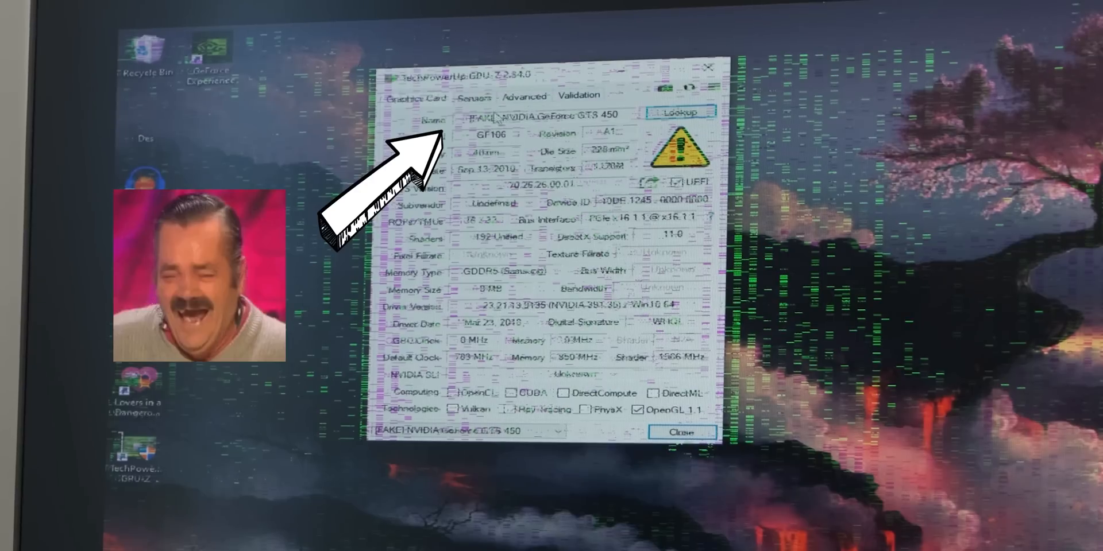
- Browse the GTS 450 results table listing BIOS files from different manufacturers
left_click_drag(549, 70, 570, 134)
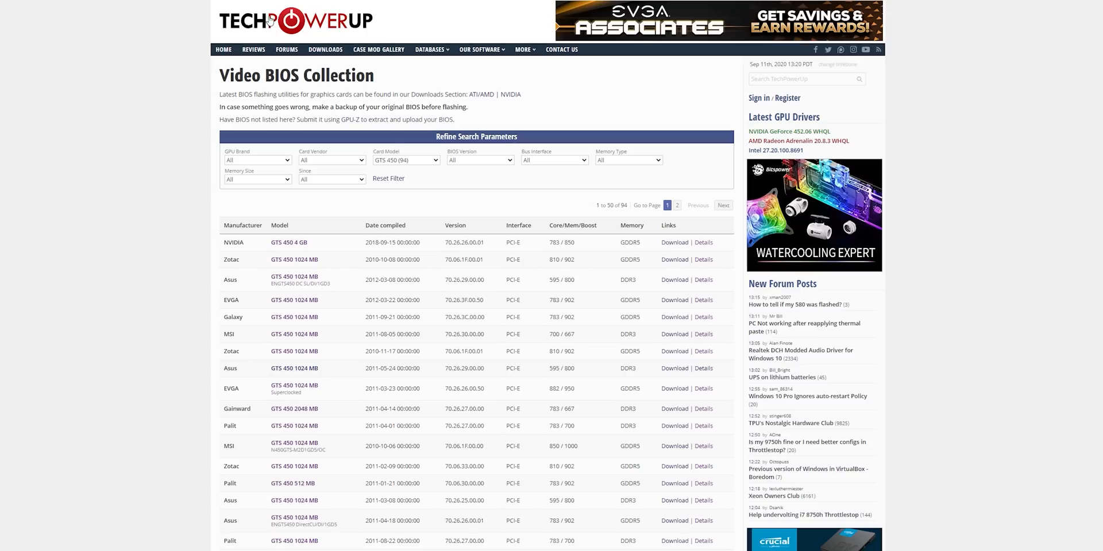
scroll("down", 3)
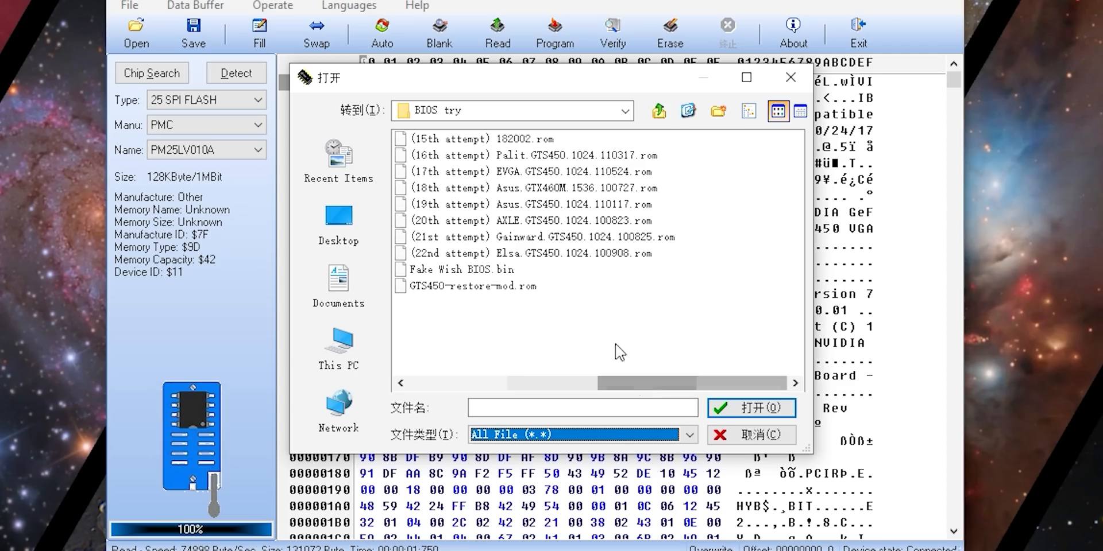
- Select '(19th attempt) Asus.GTS450.1024.110117.rom' as the file to load
left_click(538, 204)
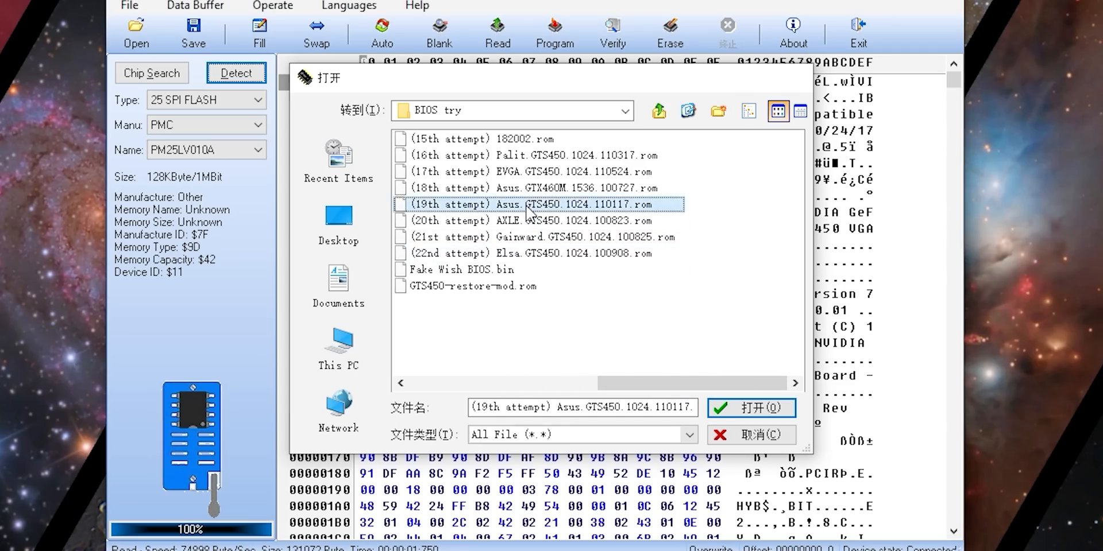